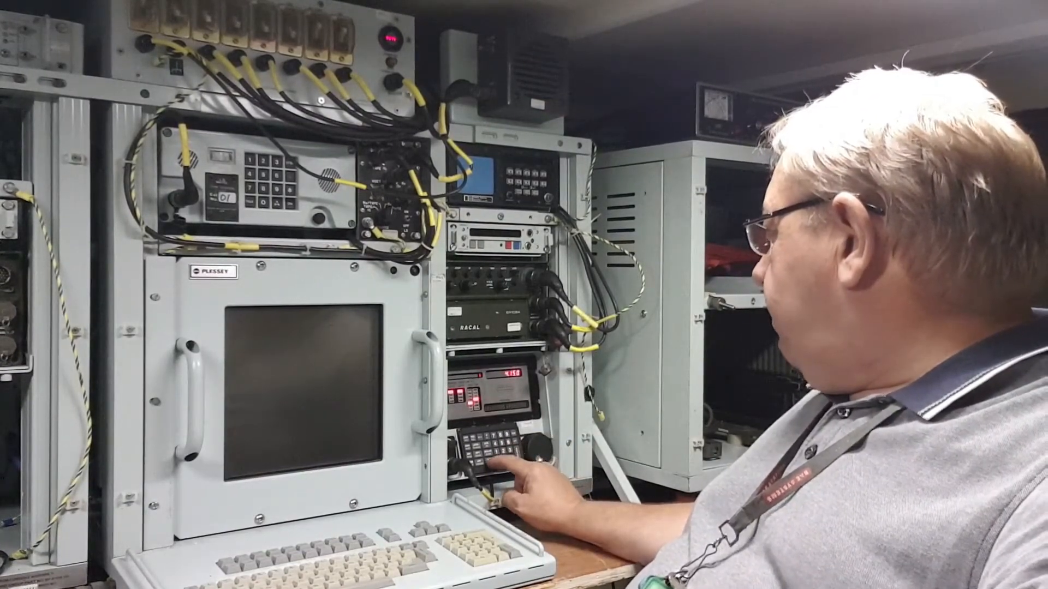
click(491, 438)
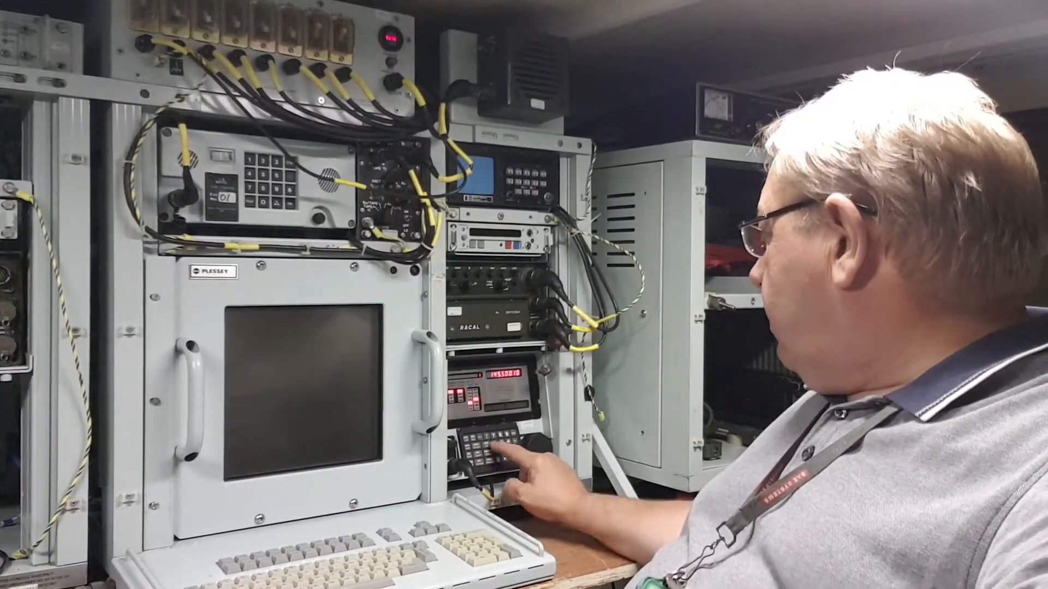